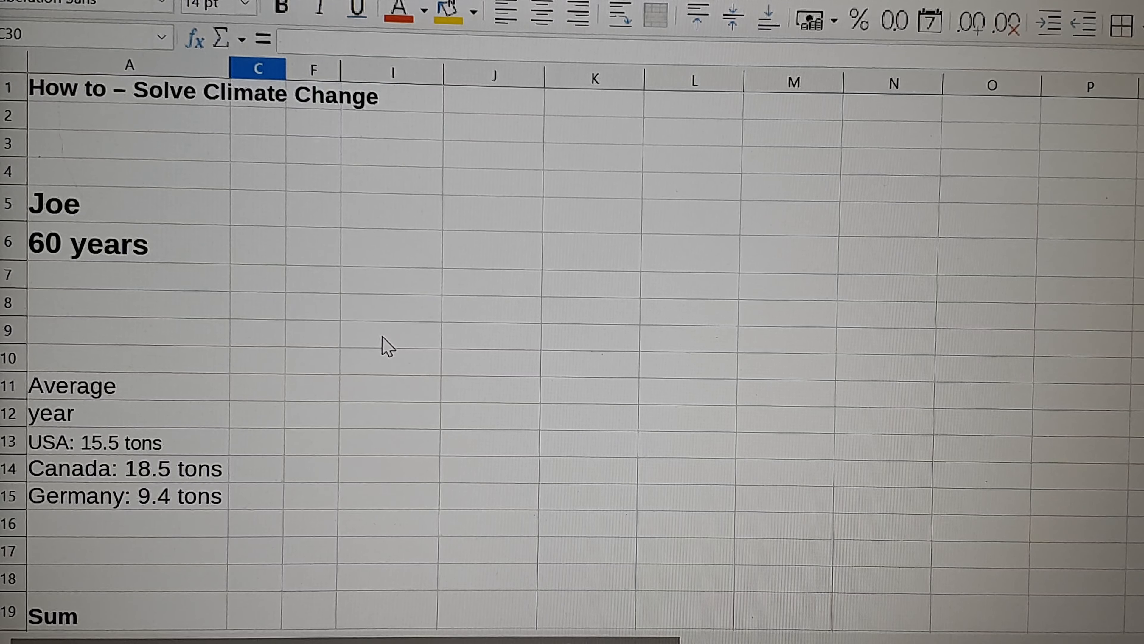
mouse_move(380, 327)
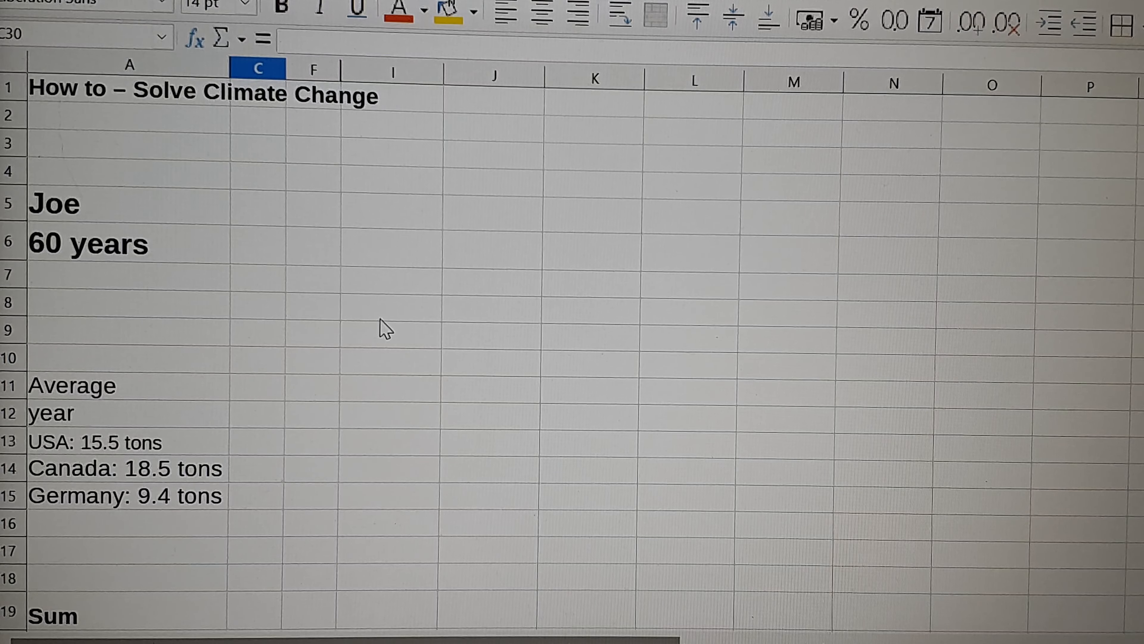
mouse_move(407, 234)
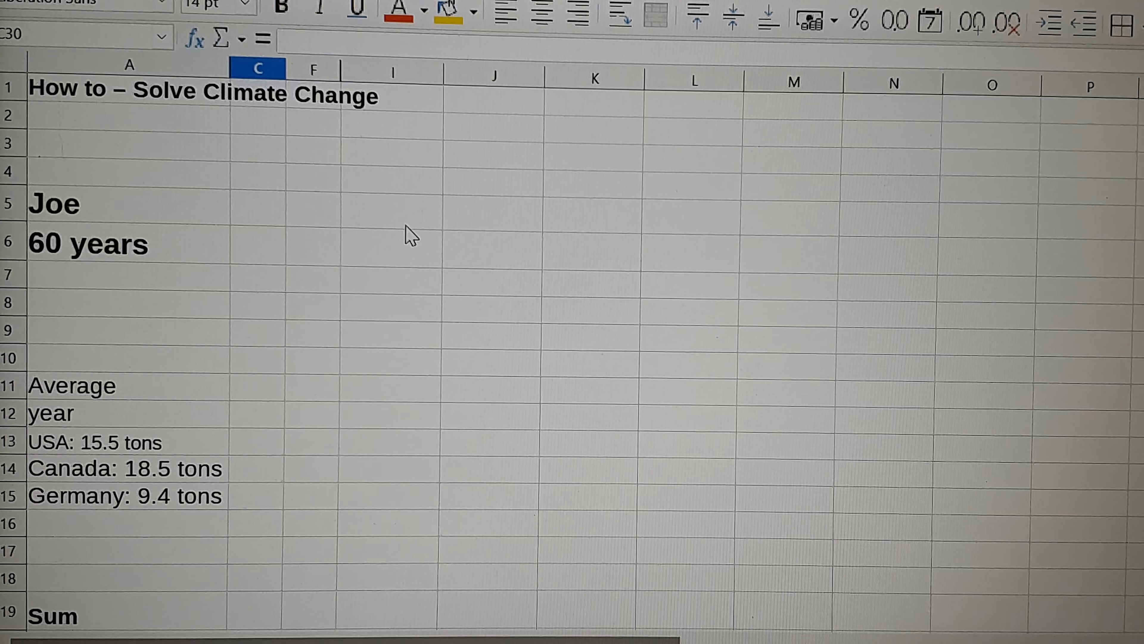
mouse_move(266, 28)
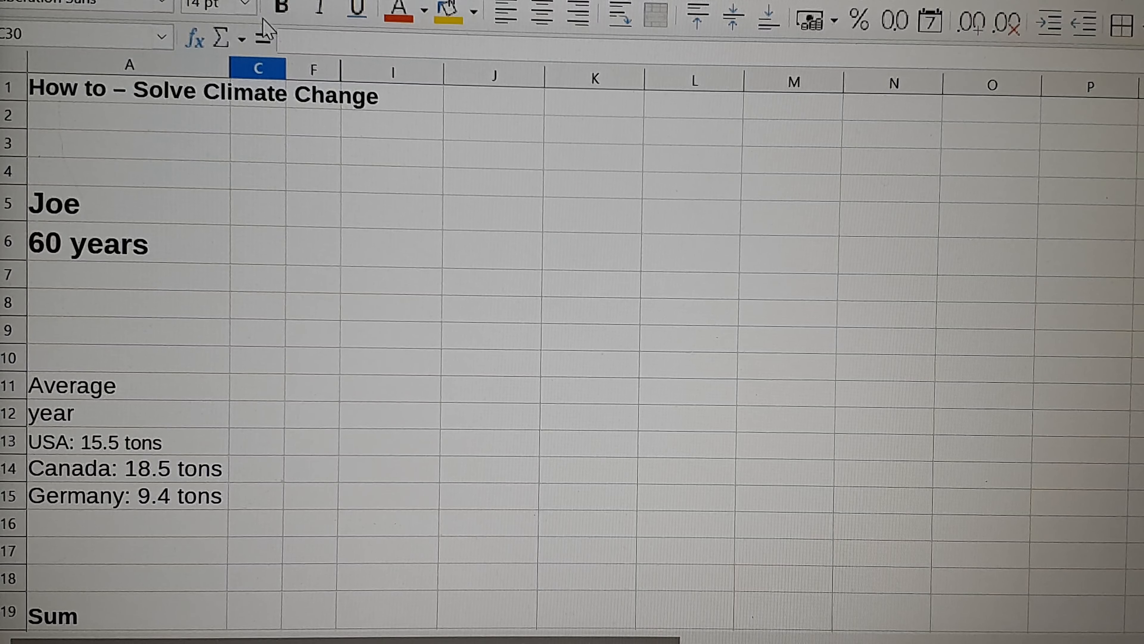
- Unhide column B showing Joe's CO2 in tons over 60 years: 600, sum 600
click(130, 64)
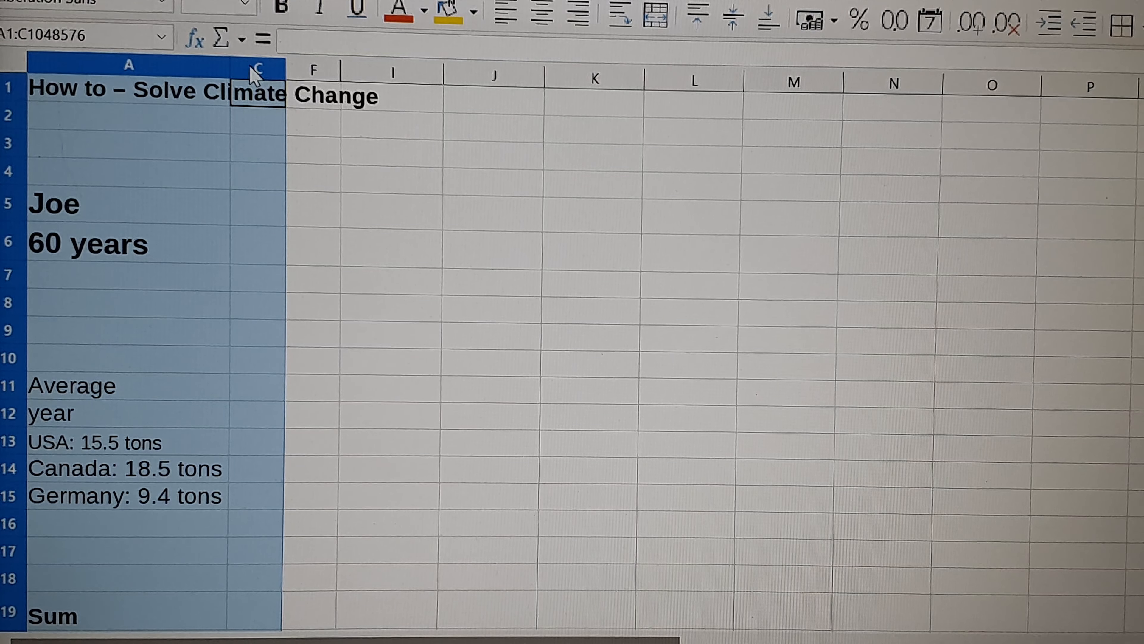
right_click(255, 77)
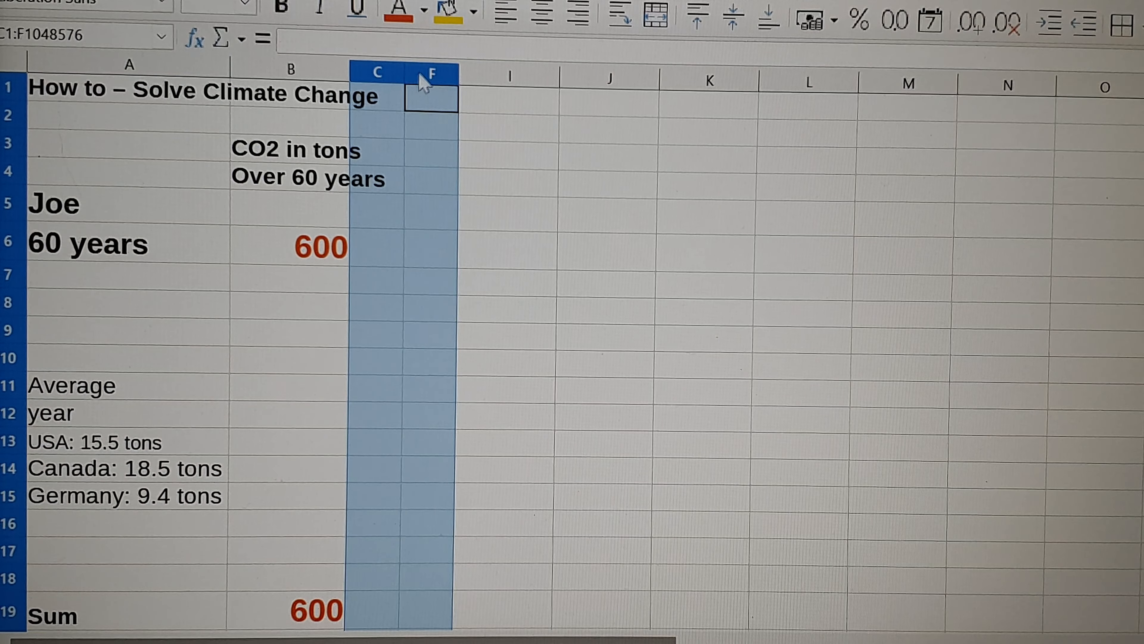
- Unhide the Children columns D–E listing 40, 38, 36 years and 400, 380, 360 tons, sum 1140
right_click(424, 87)
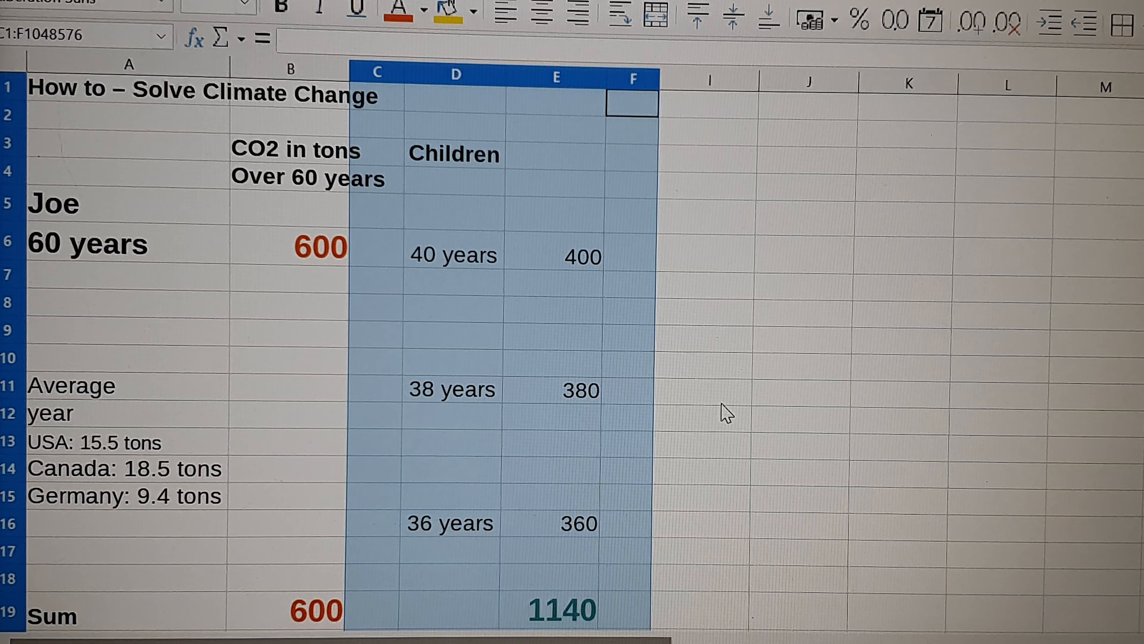
mouse_move(668, 158)
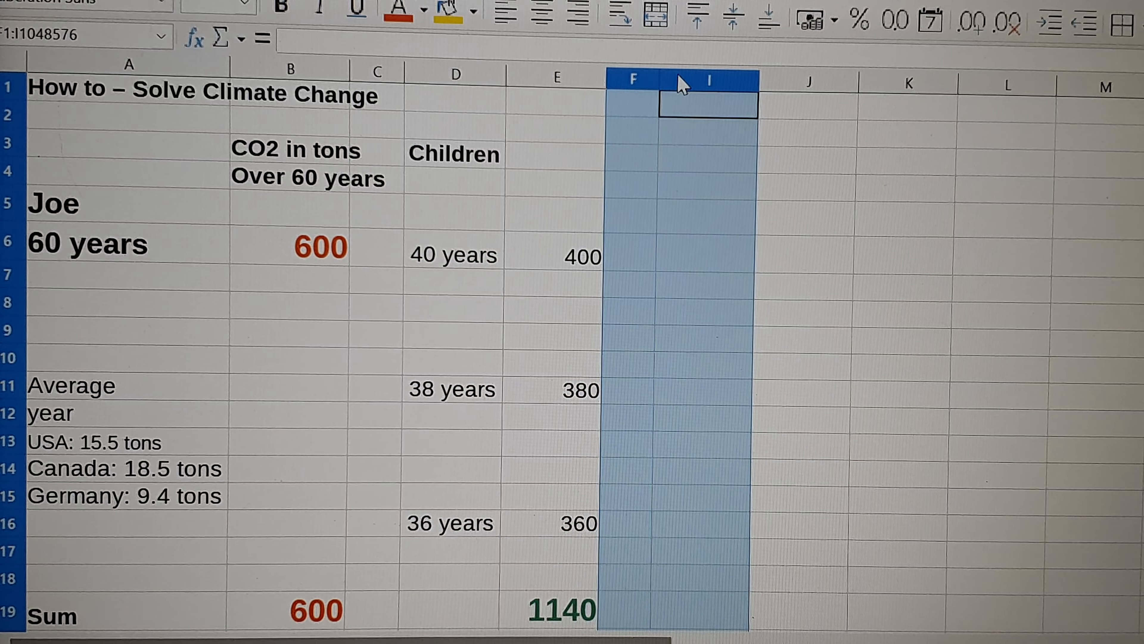
- Unhide the grandchildren columns G–H listing each grandchild's years and tons, sum 1180
right_click(683, 83)
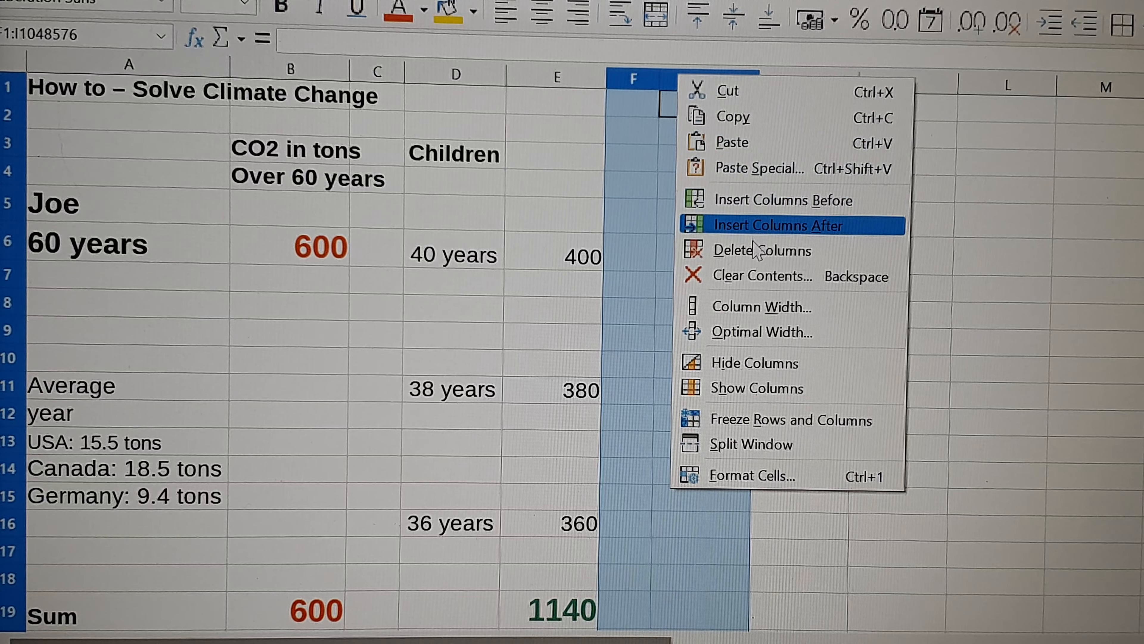
mouse_move(759, 394)
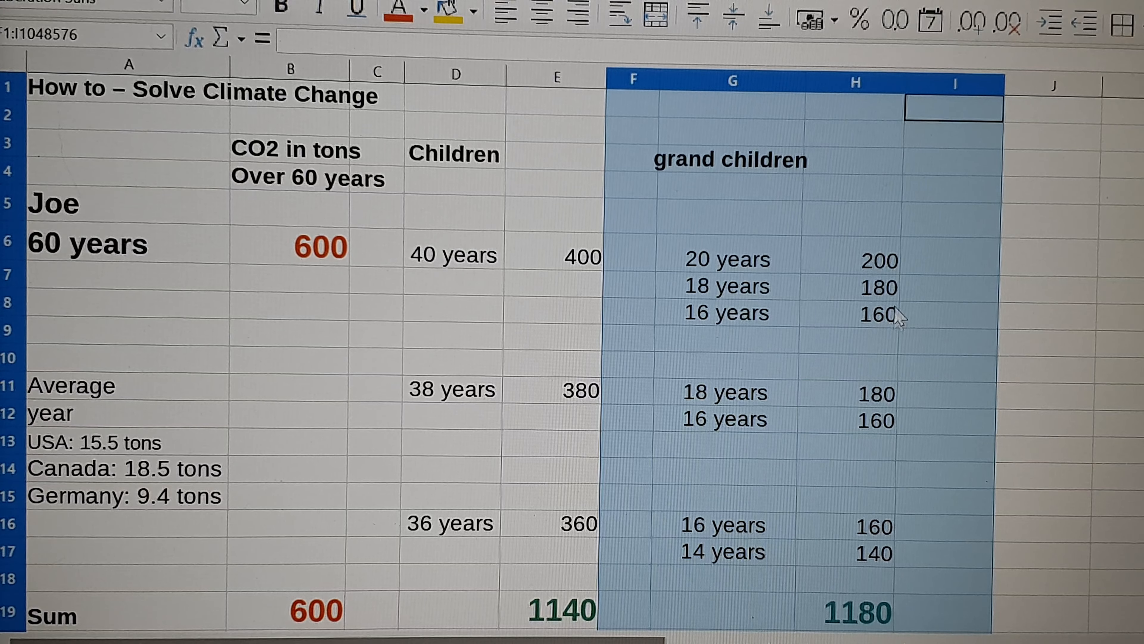
mouse_move(918, 432)
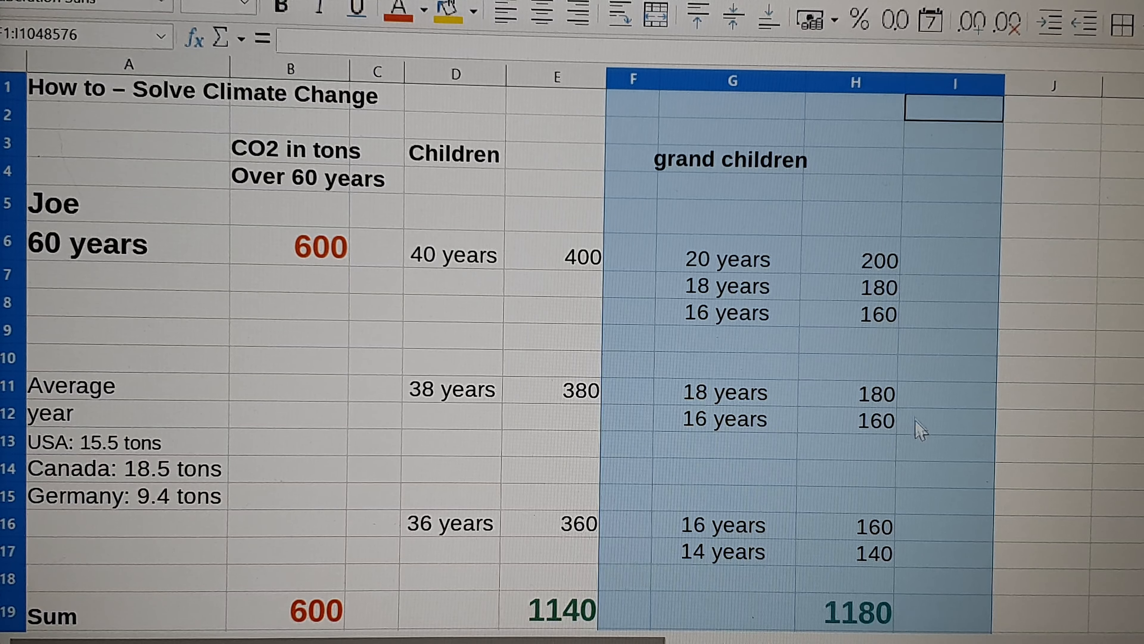